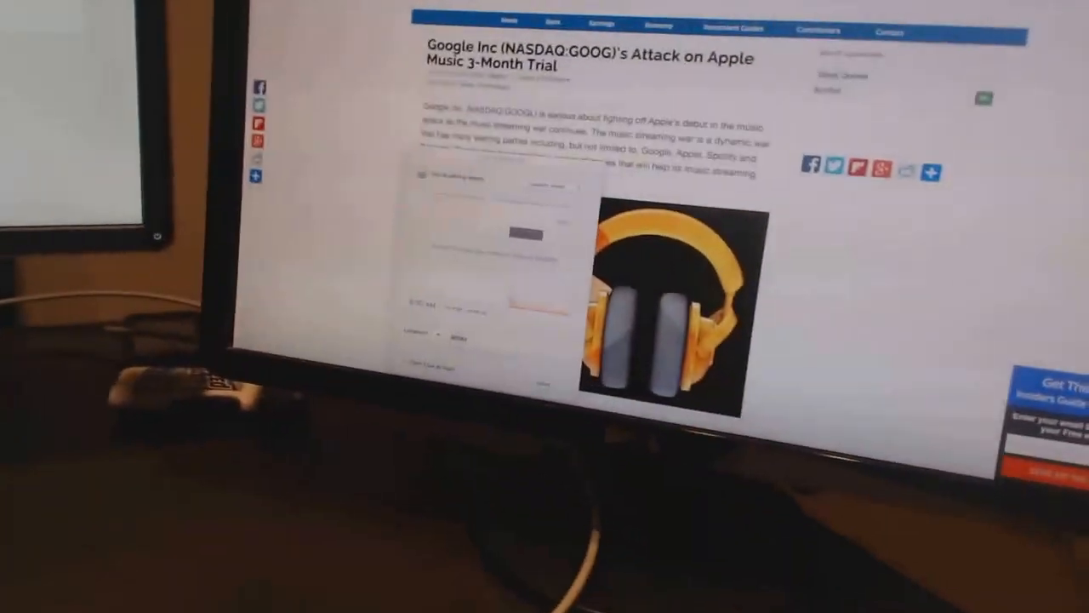
scroll("down", 3)
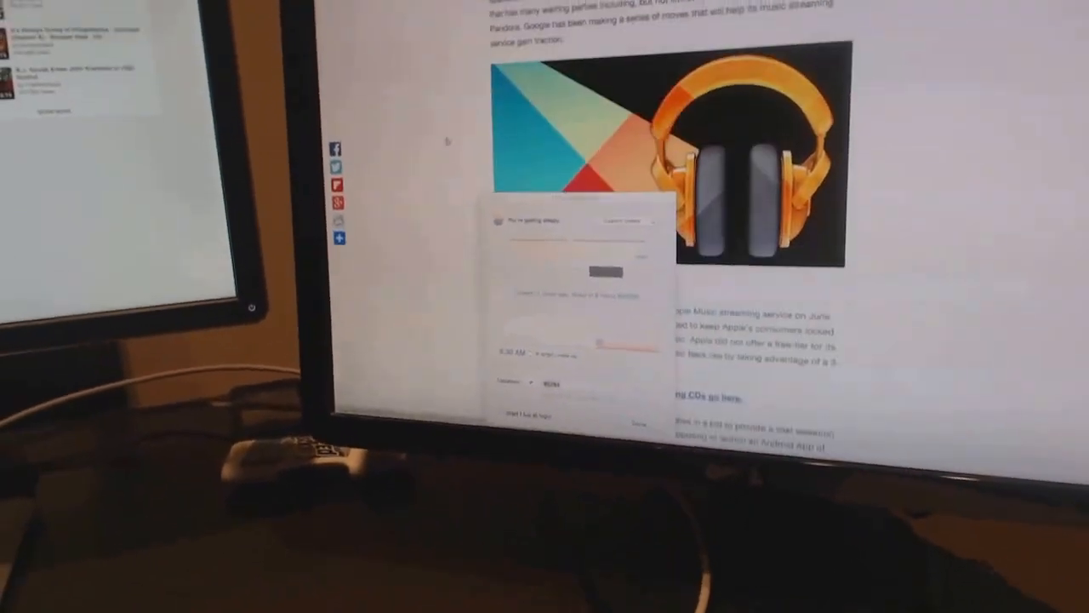